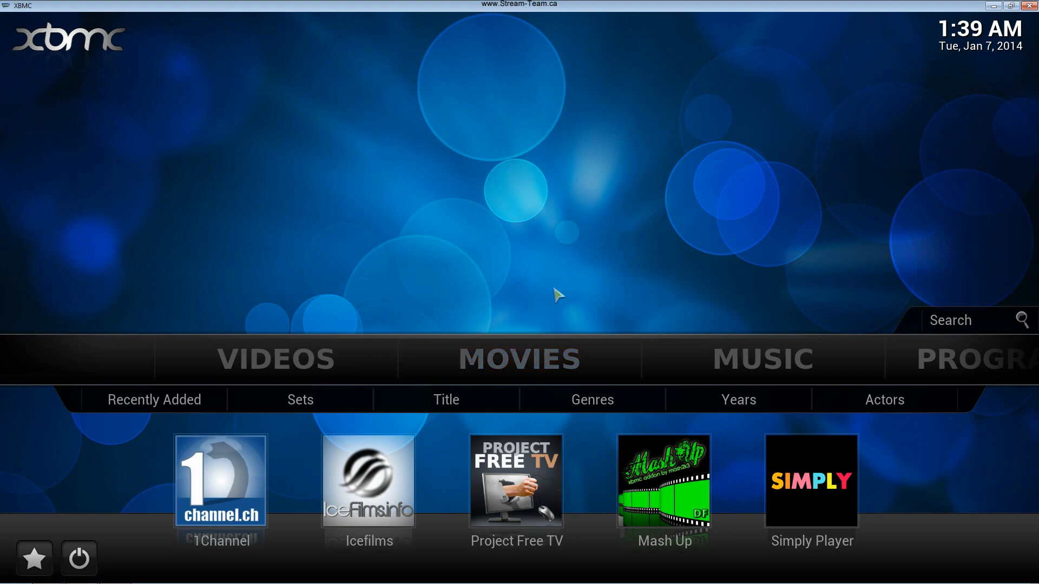
mouse_move(517, 292)
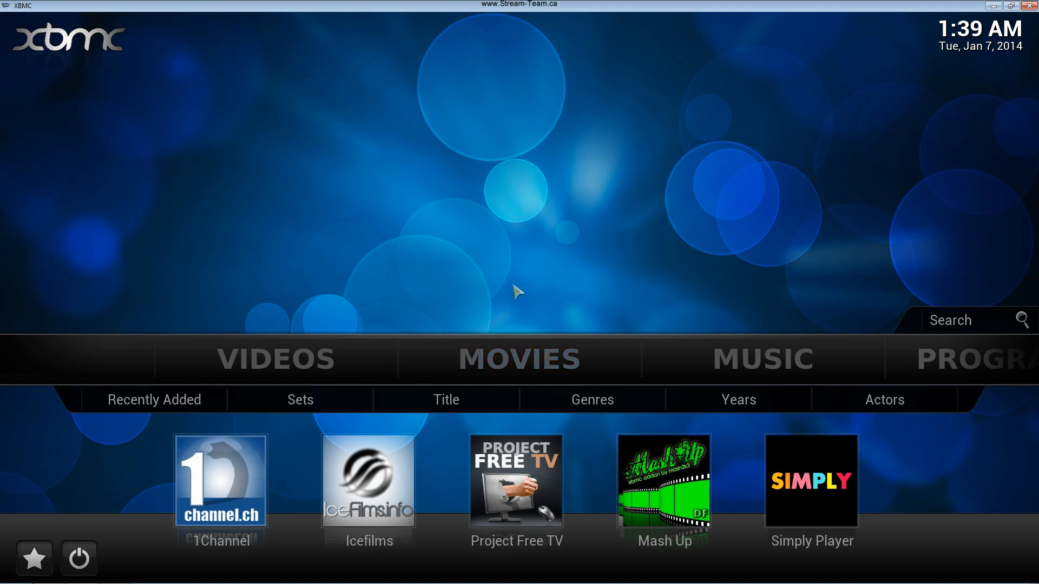
mouse_move(504, 269)
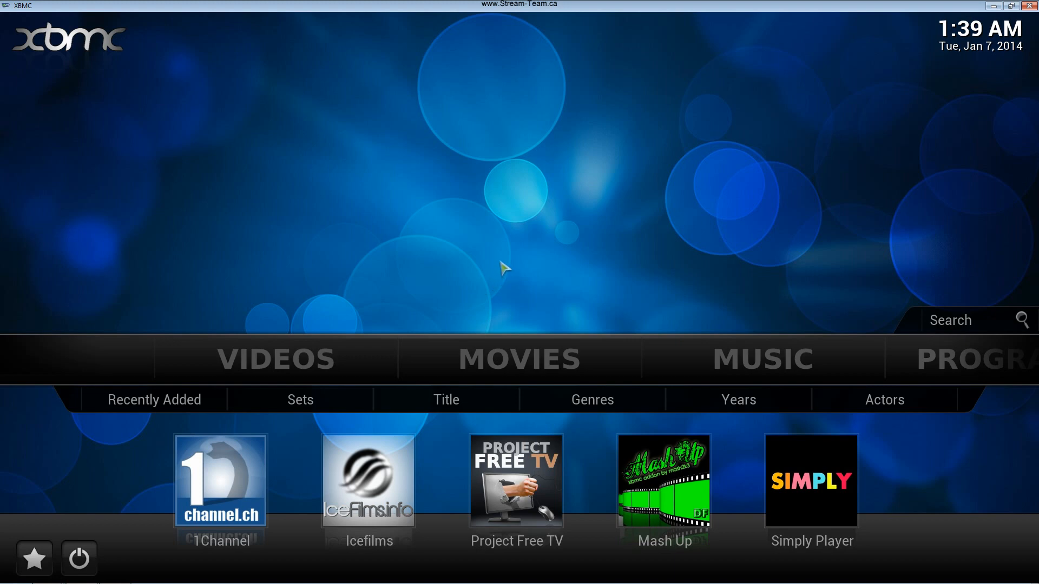
mouse_move(491, 242)
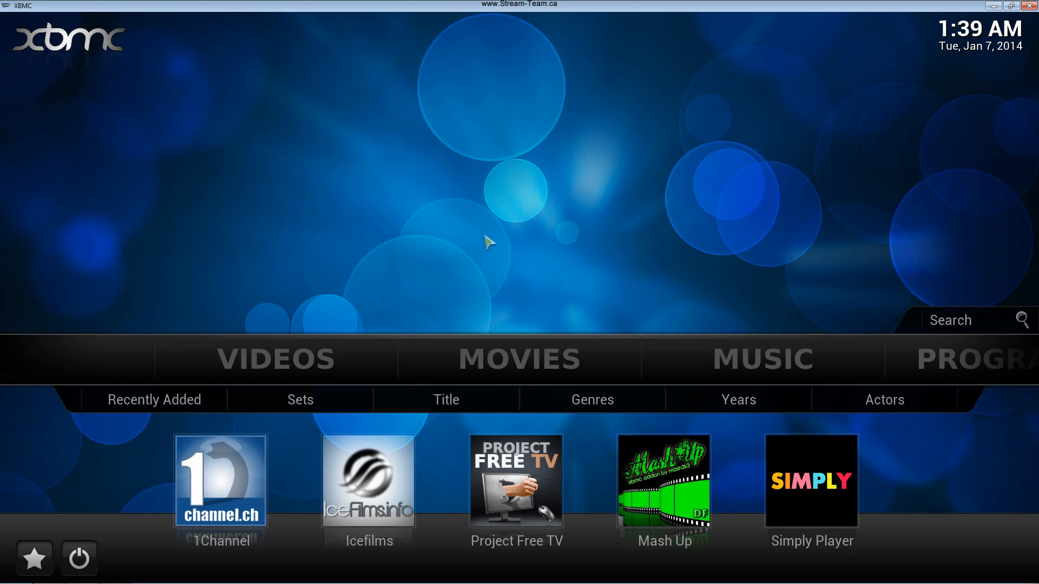
mouse_move(413, 270)
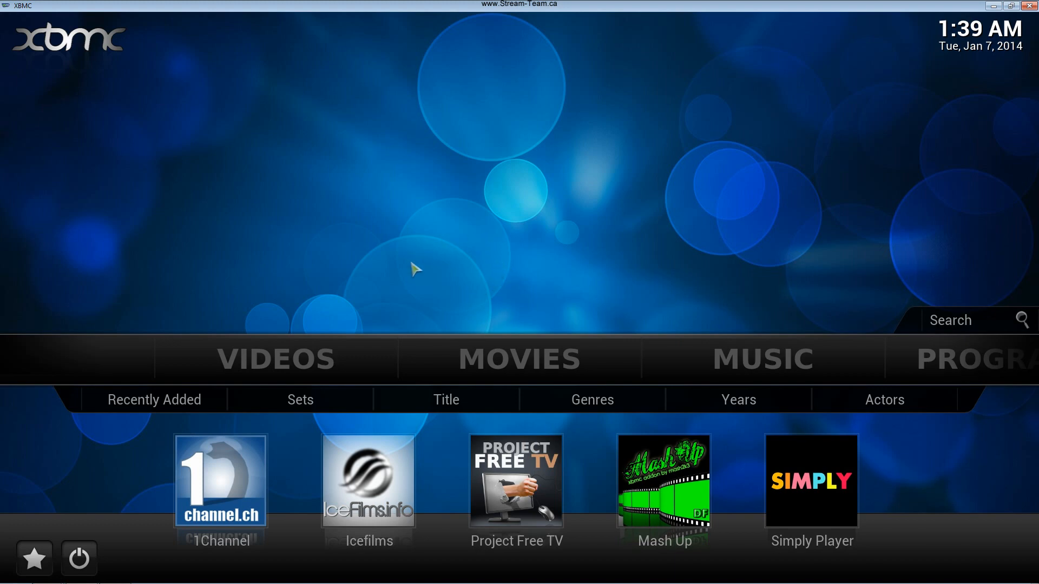
mouse_move(416, 284)
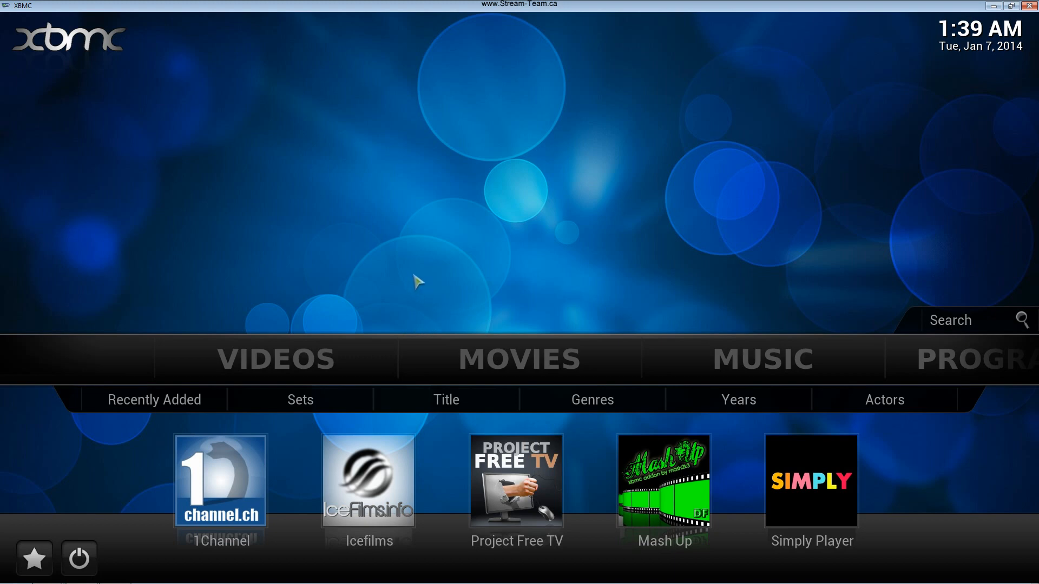
mouse_move(428, 286)
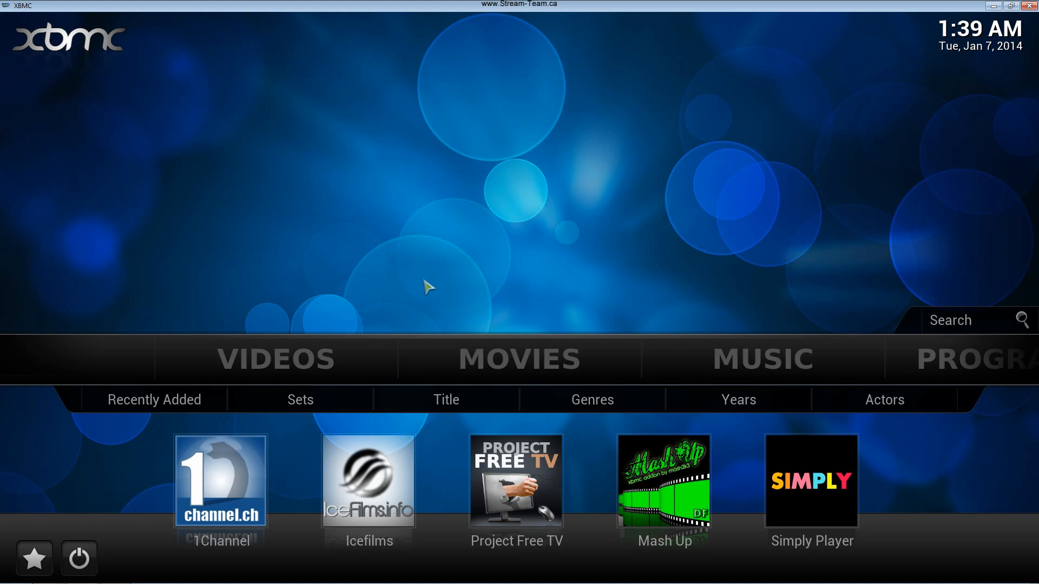
mouse_move(340, 281)
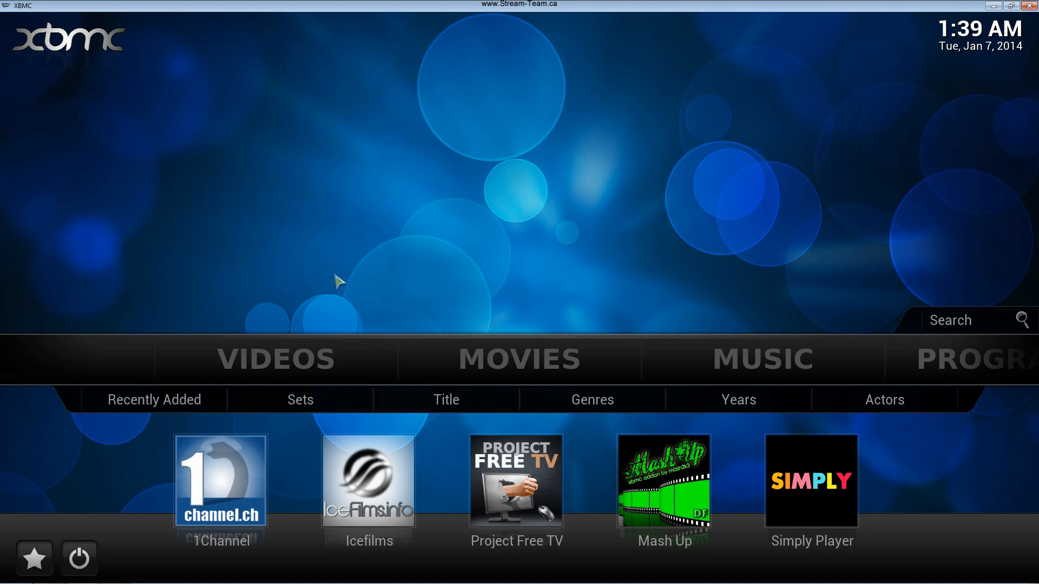
mouse_move(315, 279)
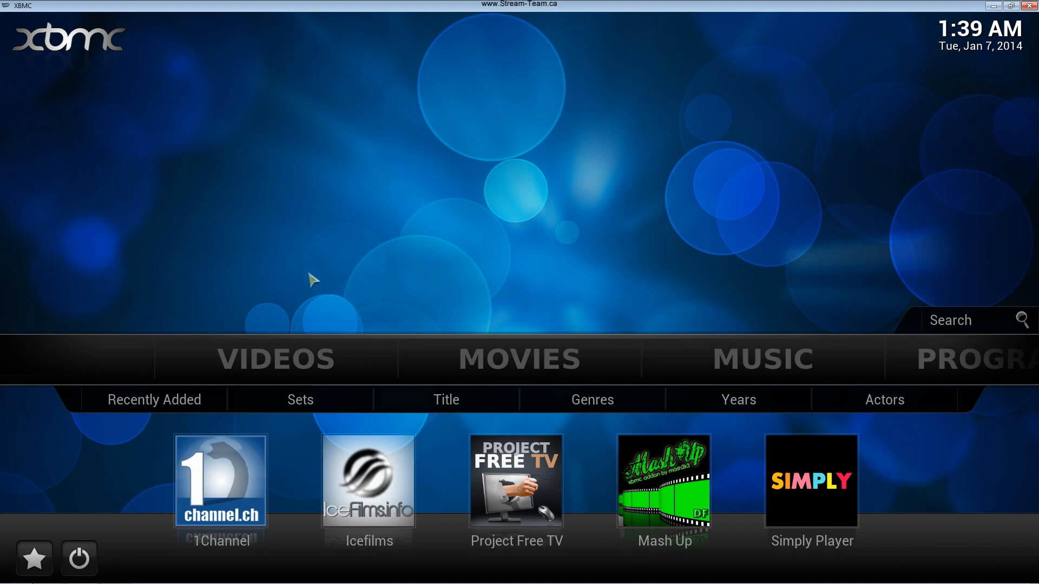
mouse_move(315, 291)
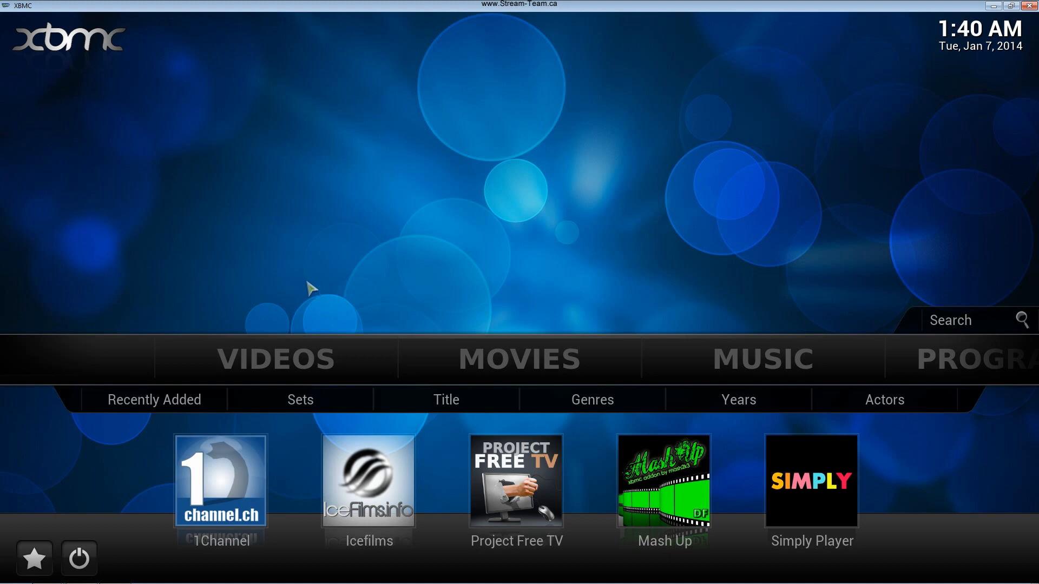
mouse_move(336, 277)
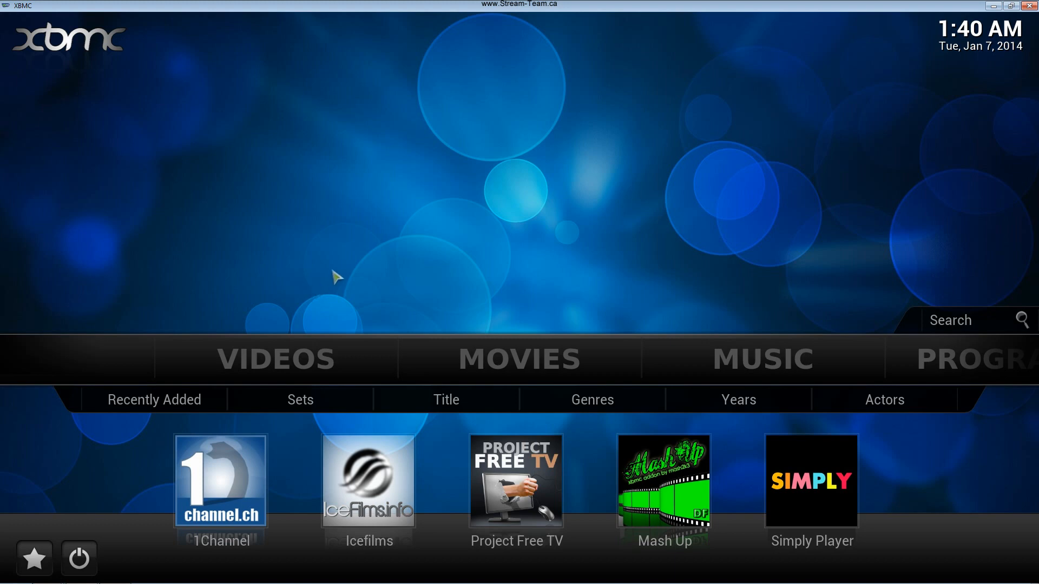
mouse_move(298, 275)
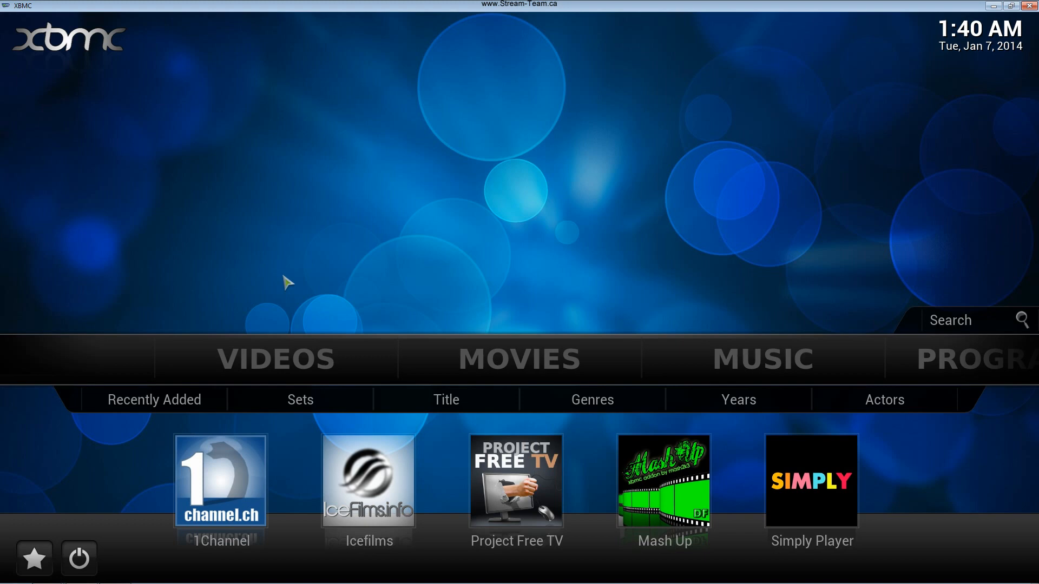
Step: From Videos > Files, start adding a new video source via Add Videos..
left_click(276, 358)
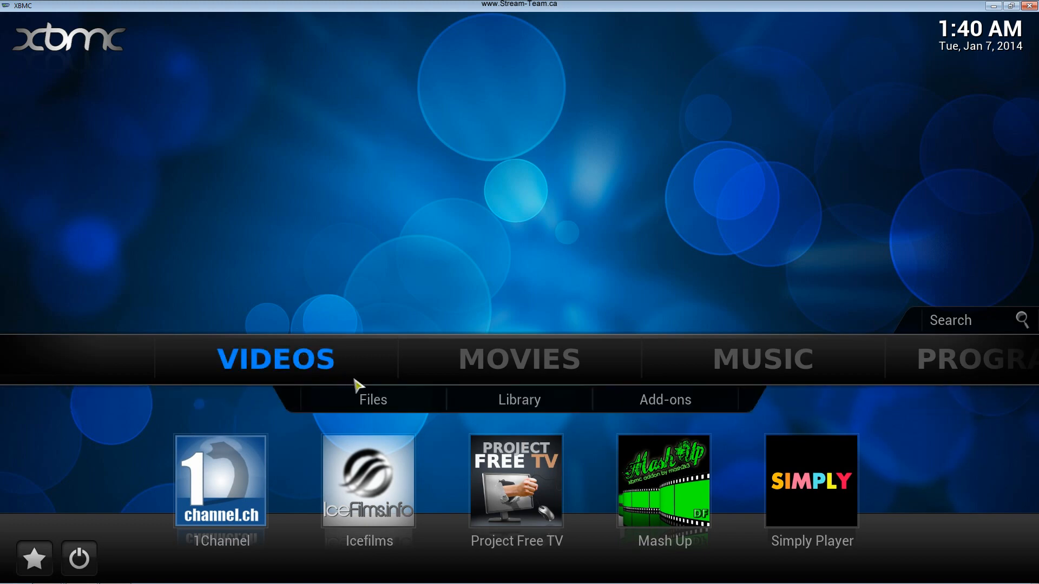
left_click(372, 399)
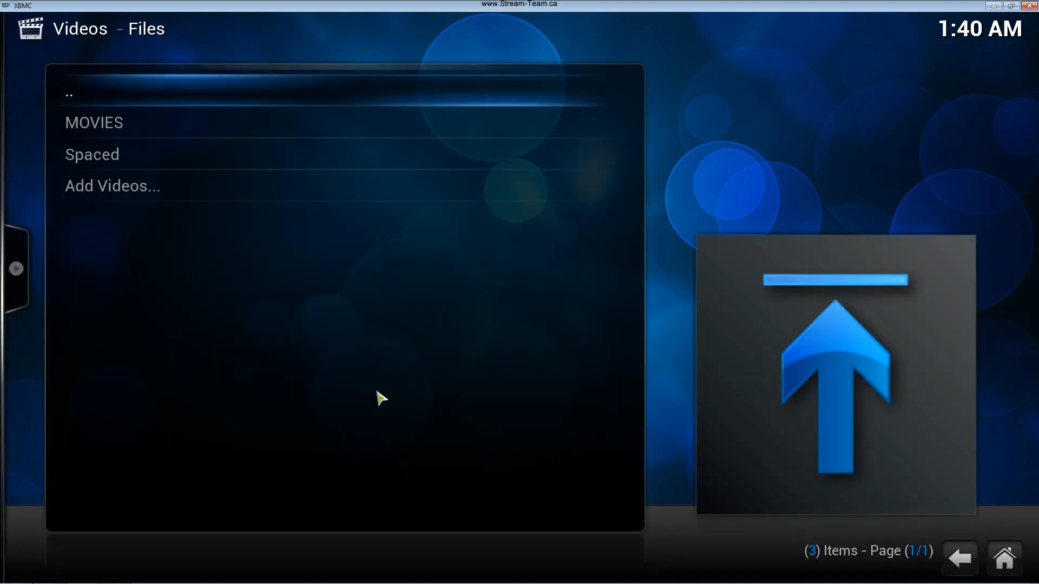
mouse_move(94, 123)
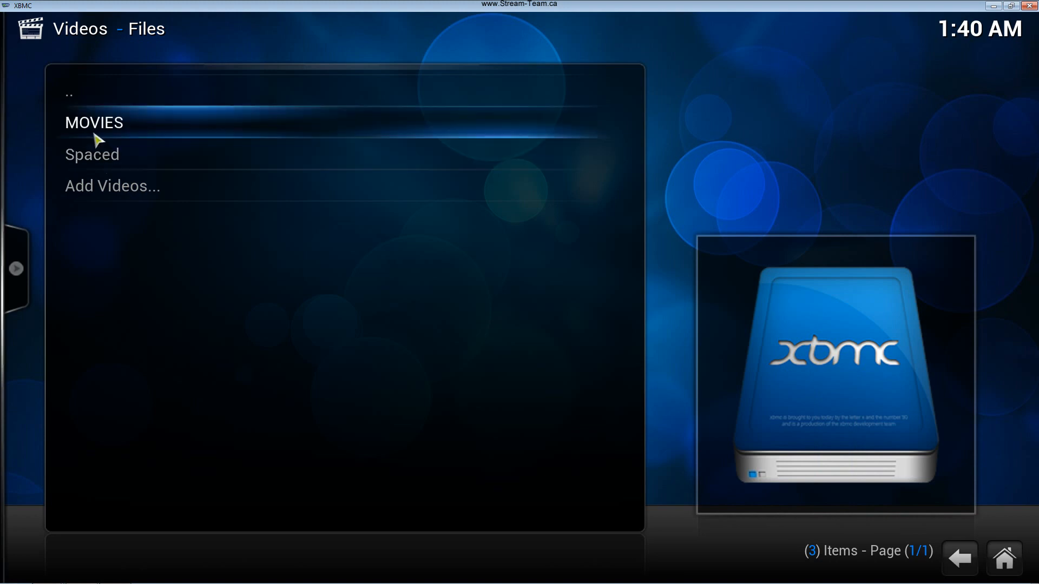
mouse_move(112, 194)
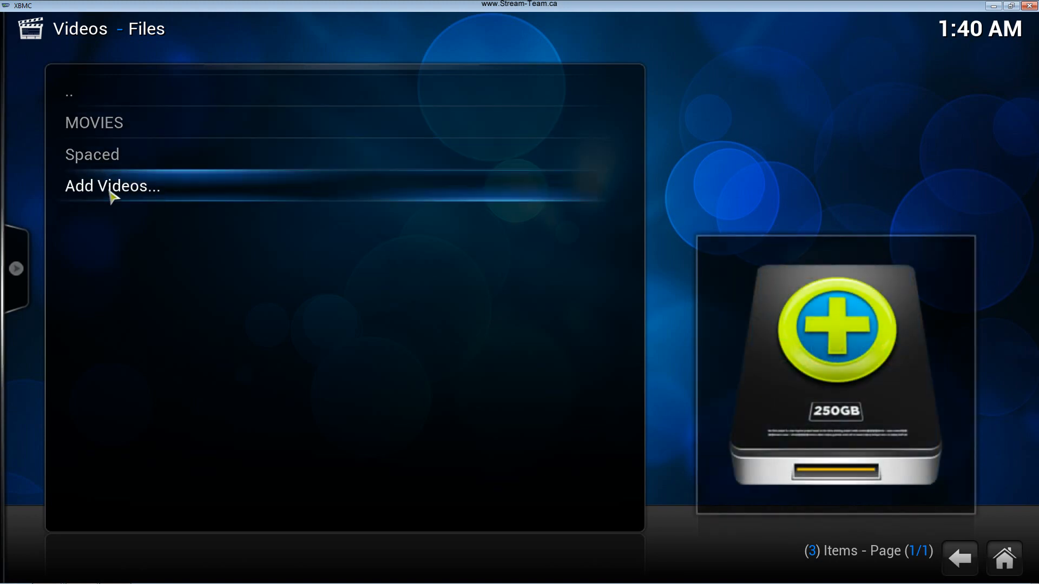
left_click(112, 186)
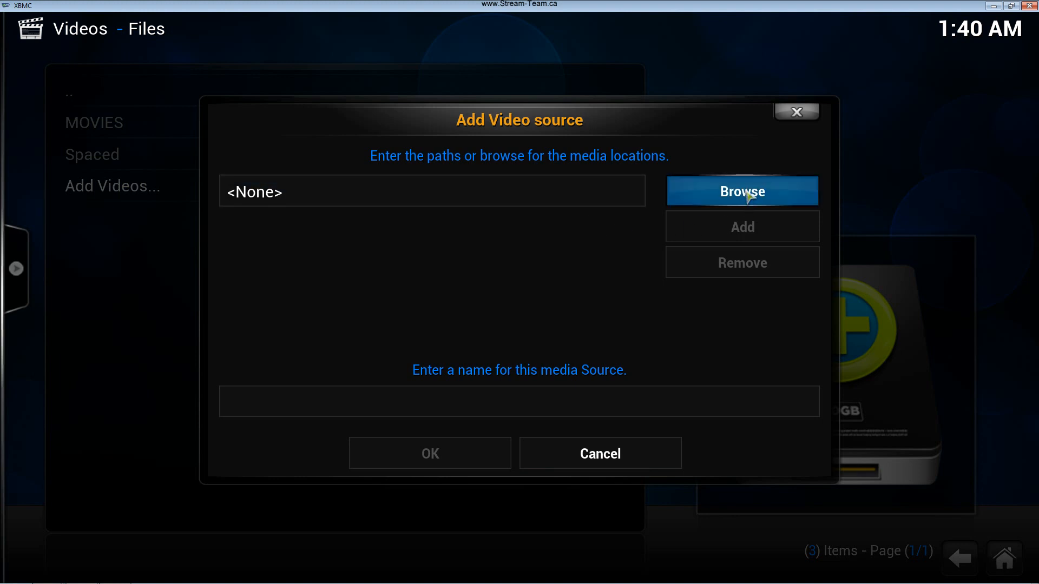
Step: Browse the Windows network to the Public share's TV Shows folder
left_click(742, 192)
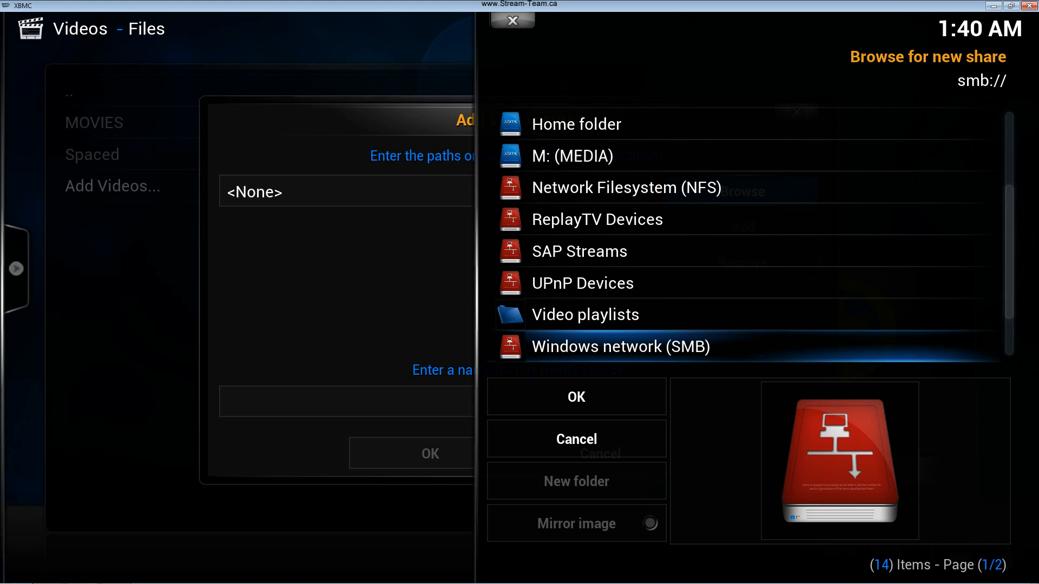
mouse_move(602, 351)
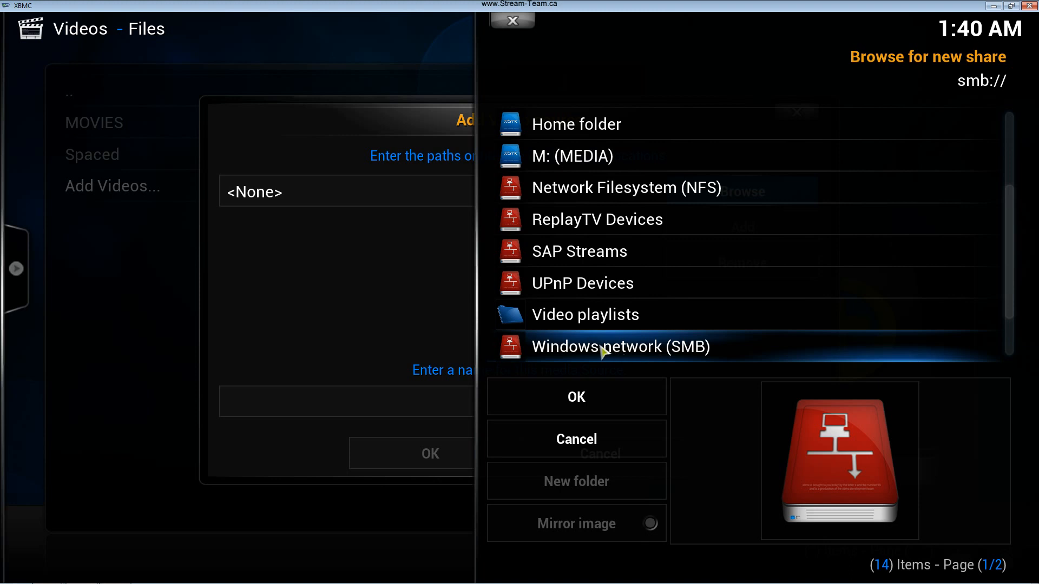
double_click(620, 346)
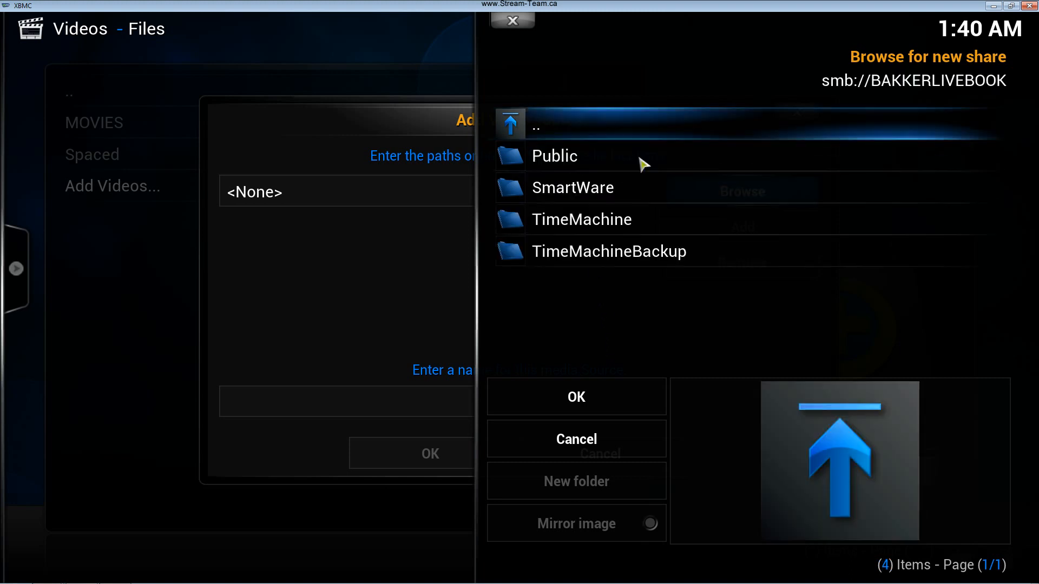
double_click(572, 188)
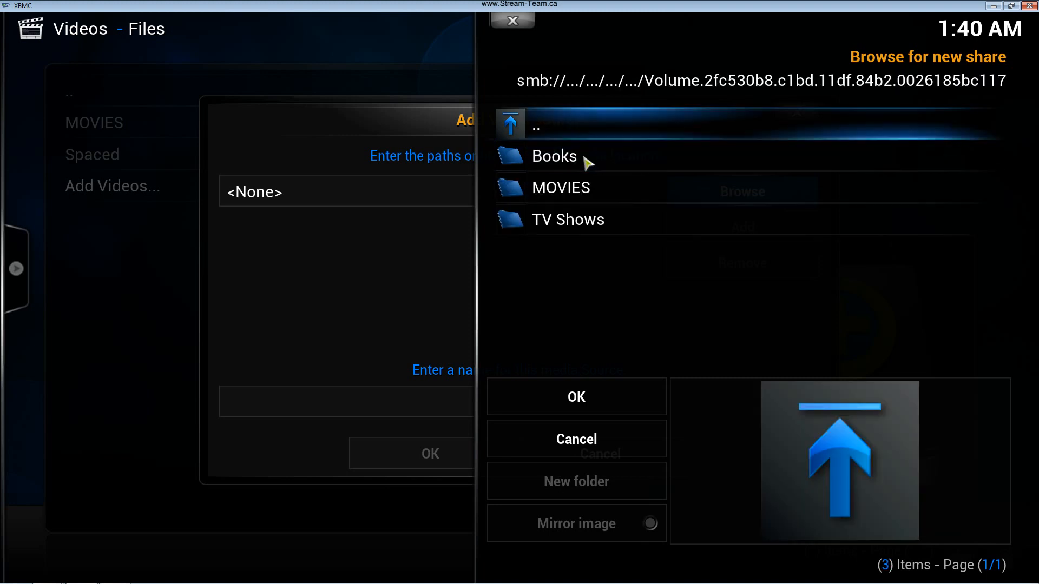
mouse_move(553, 156)
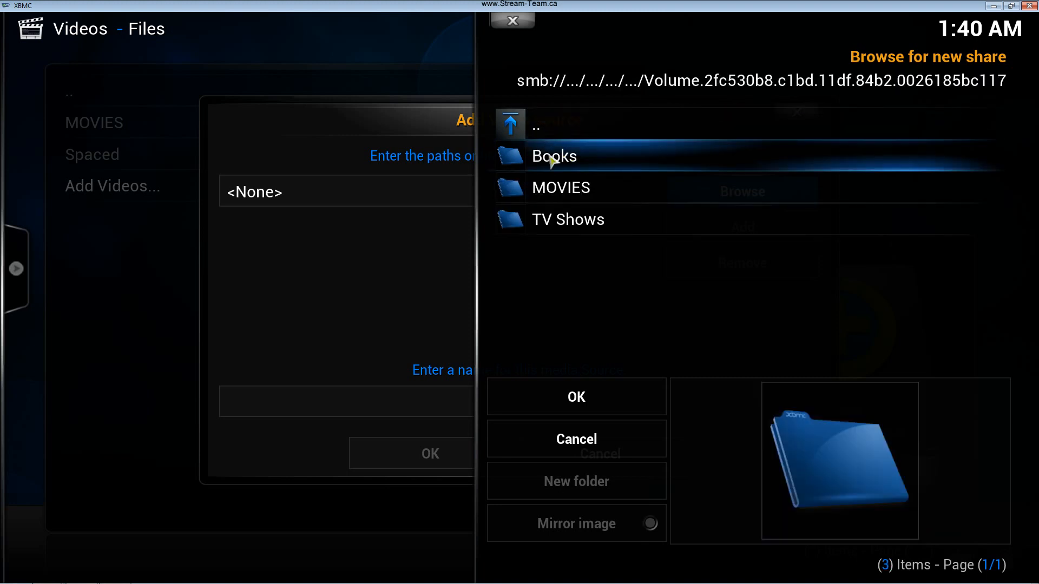
mouse_move(581, 191)
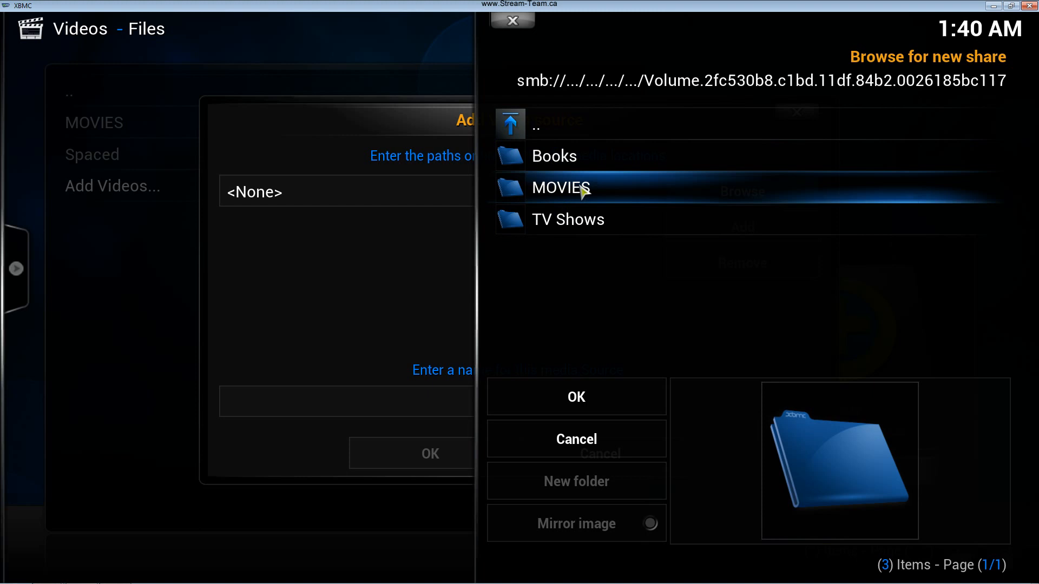
mouse_move(568, 220)
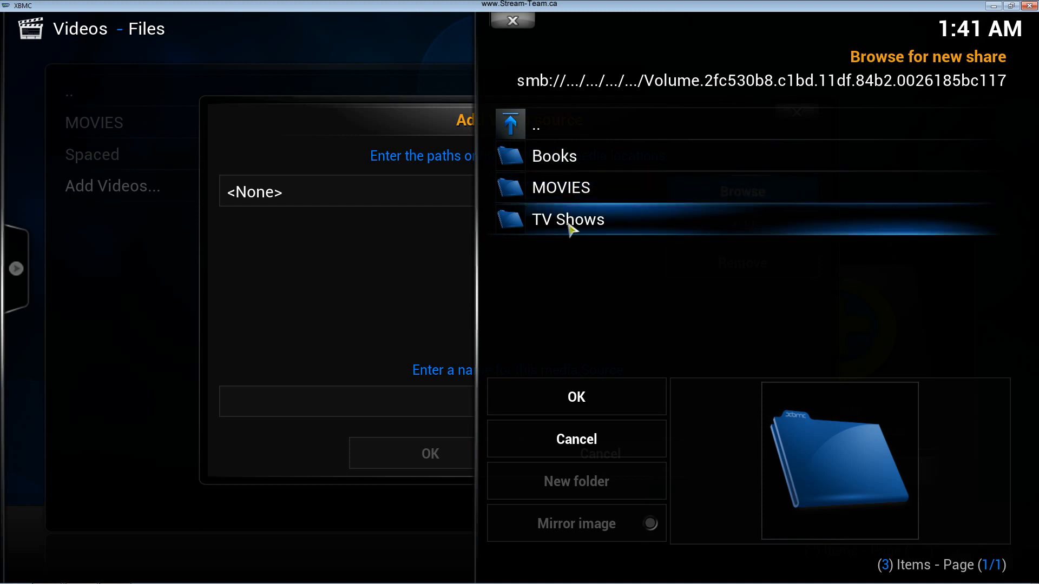
double_click(567, 219)
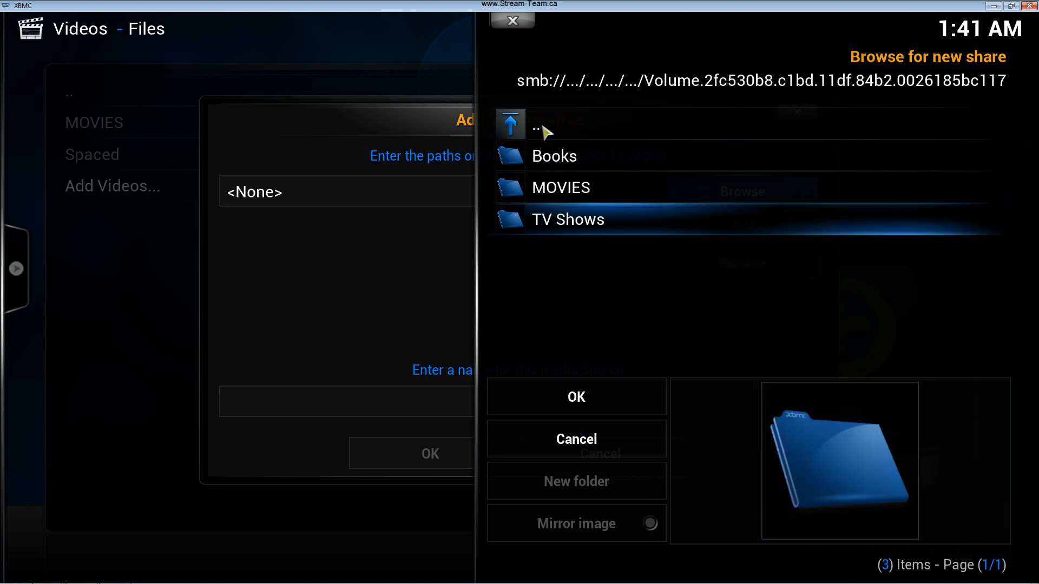
mouse_move(577, 230)
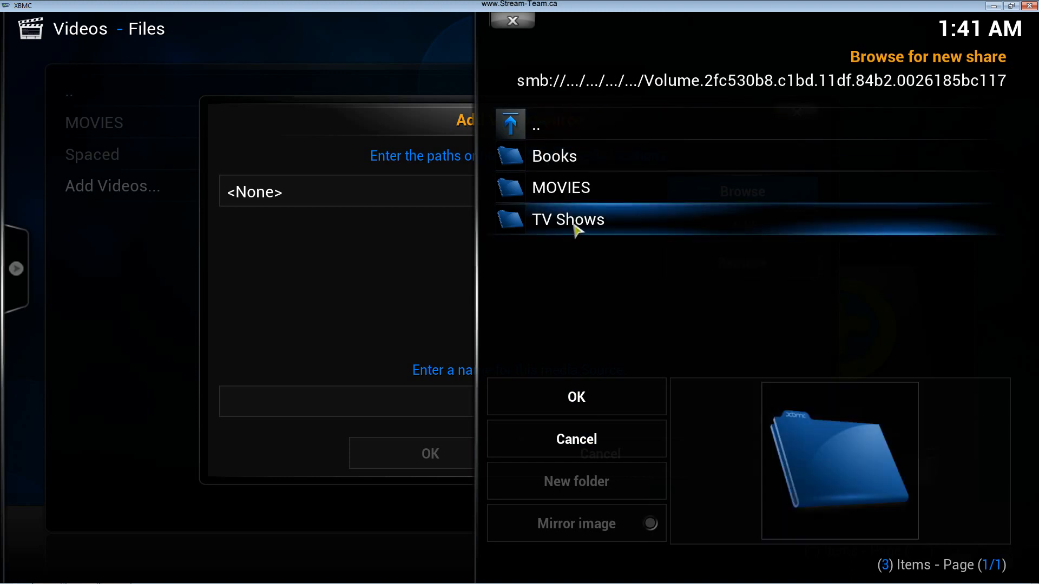
double_click(567, 220)
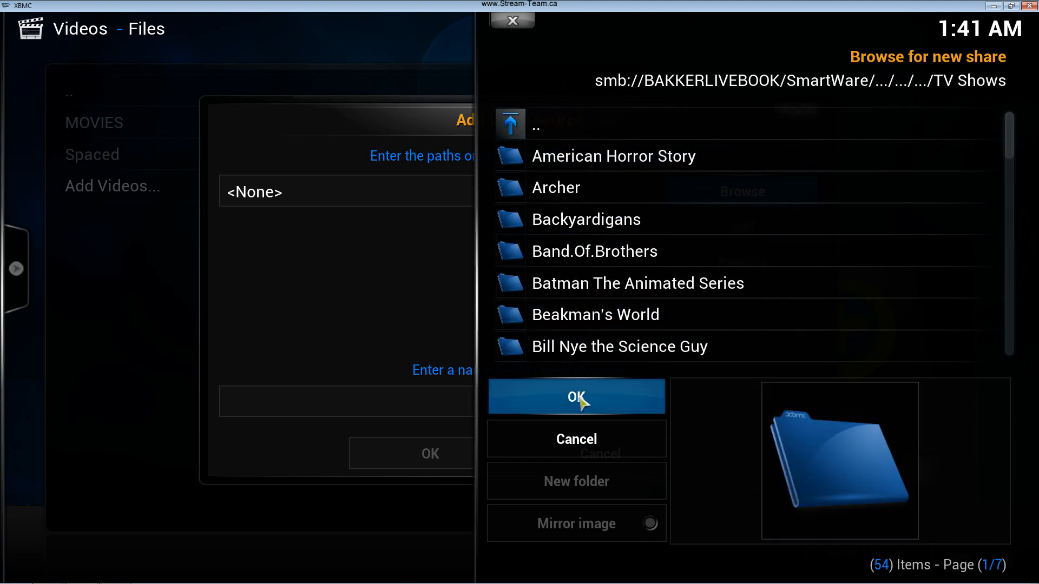
Step: Accept the network TV Shows folder path and name the source 'TV Shows'
left_click(576, 396)
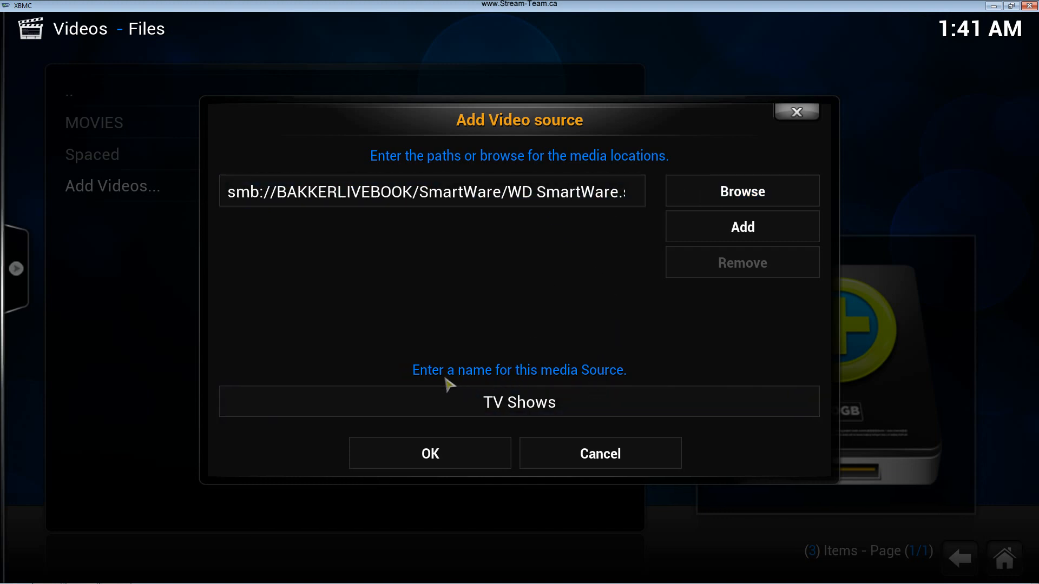
left_click(431, 191)
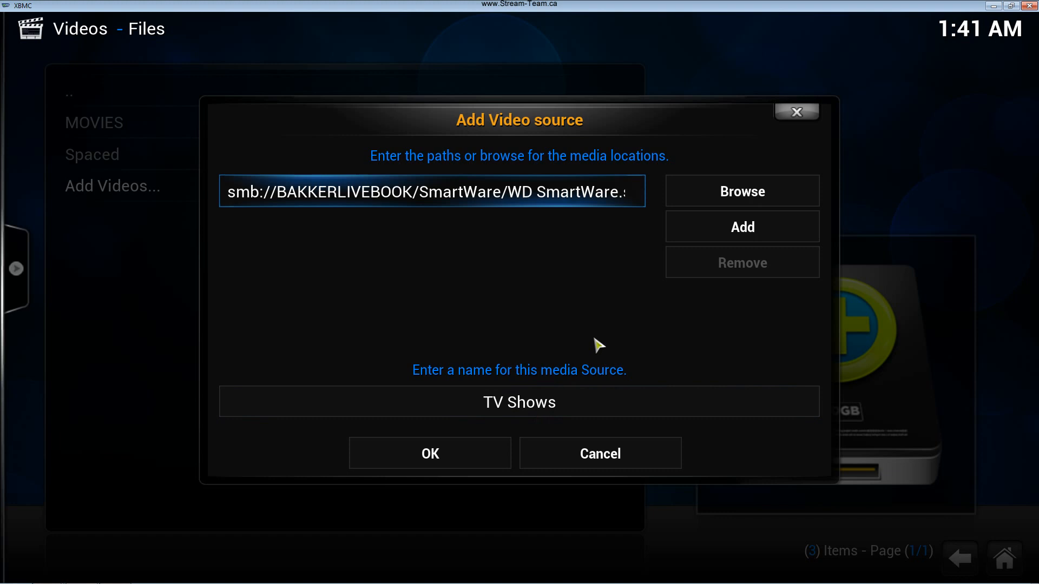
mouse_move(429, 454)
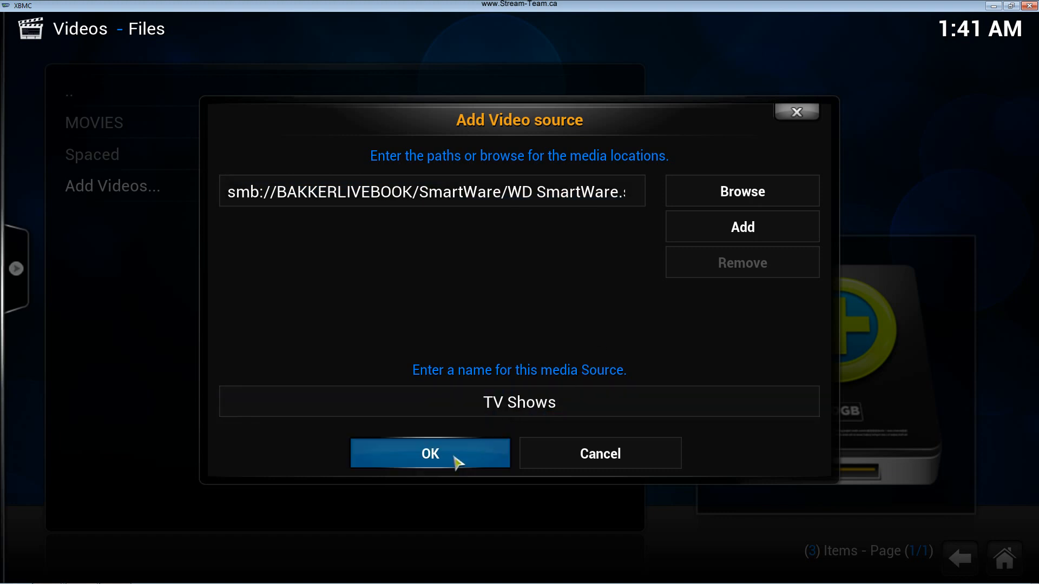
left_click(429, 454)
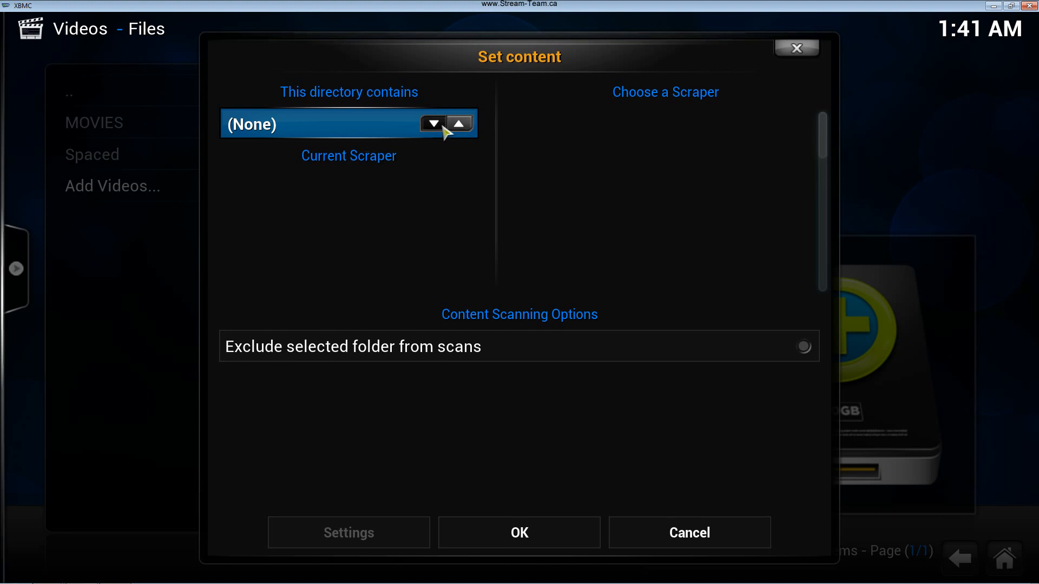
Step: Set the directory content type to TV shows with The TVDB scraper
left_click(433, 124)
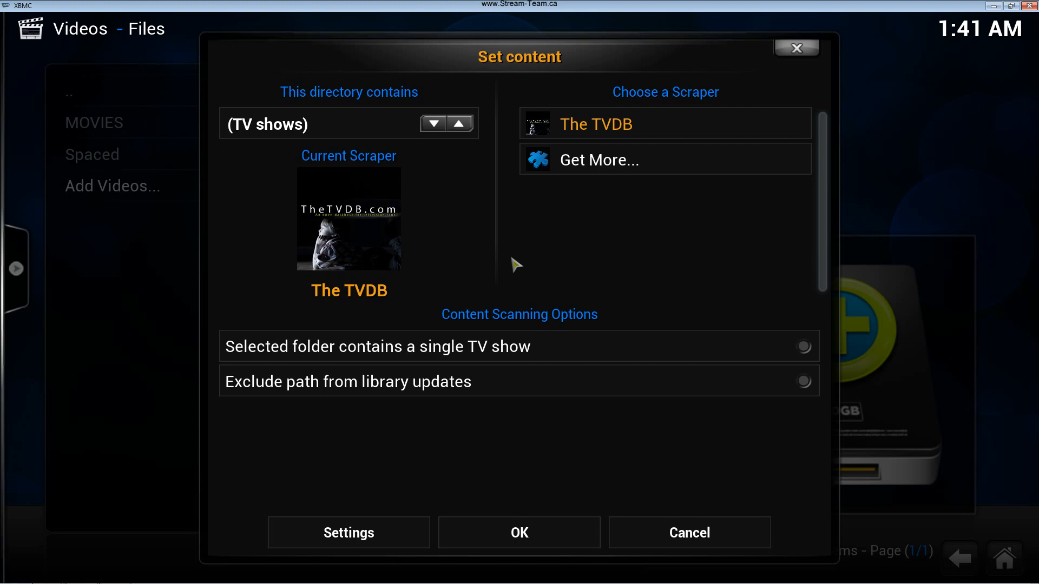
mouse_move(523, 212)
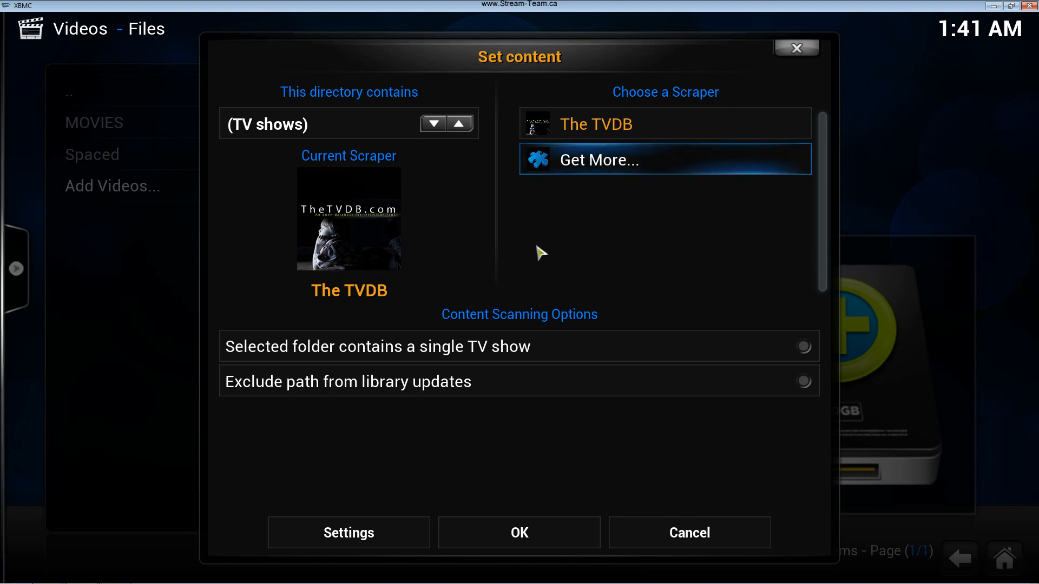
mouse_move(411, 346)
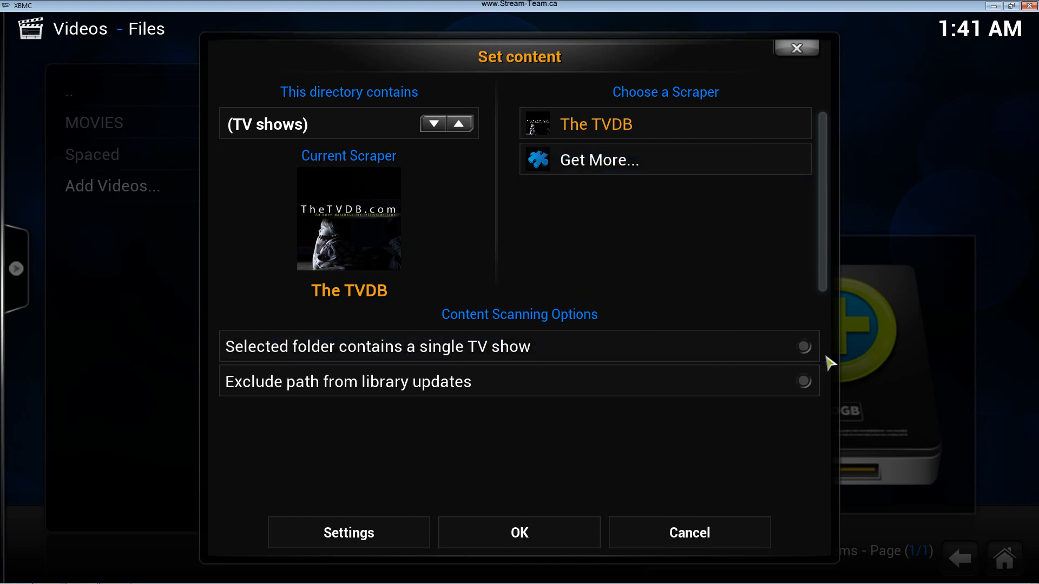
mouse_move(594, 390)
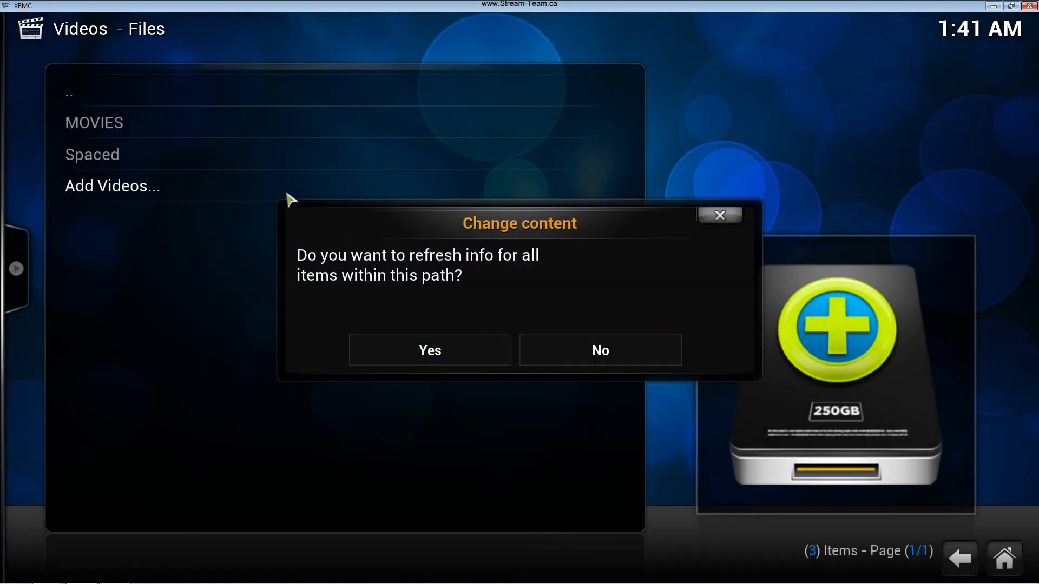
mouse_move(429, 350)
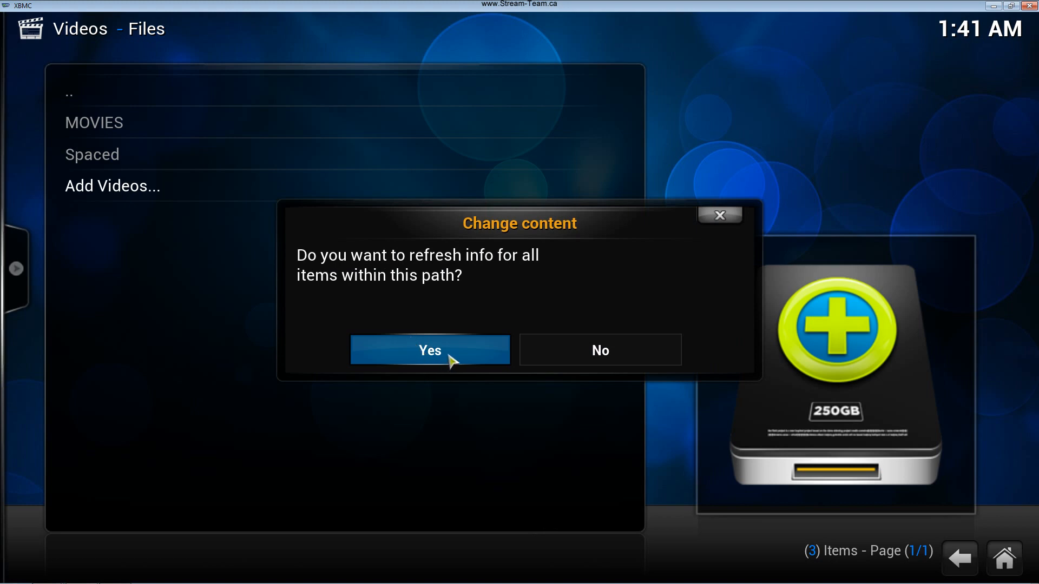
Step: Confirm refreshing info for all items so The TVDB scan begins
left_click(430, 350)
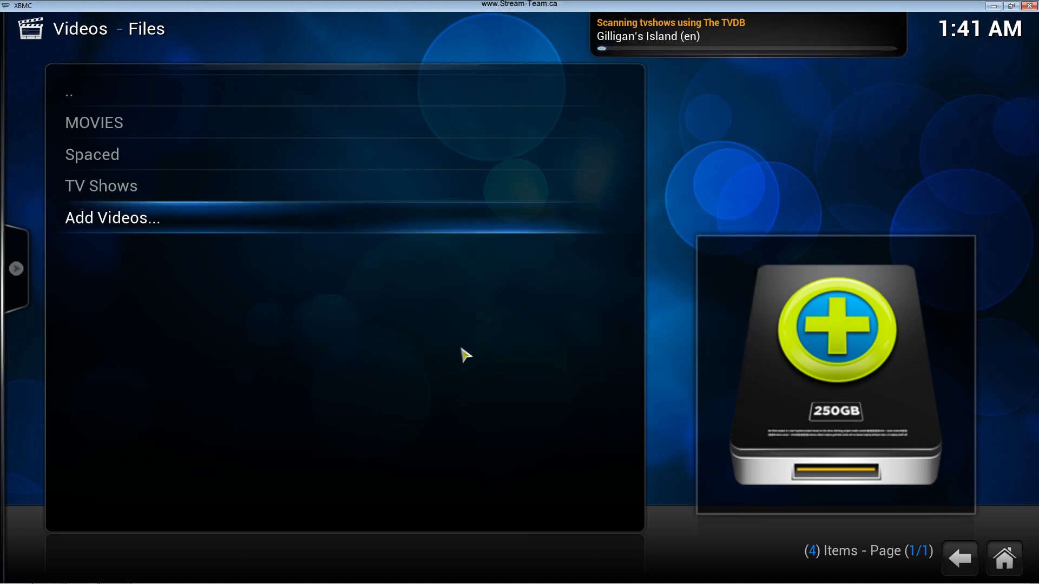
mouse_move(534, 305)
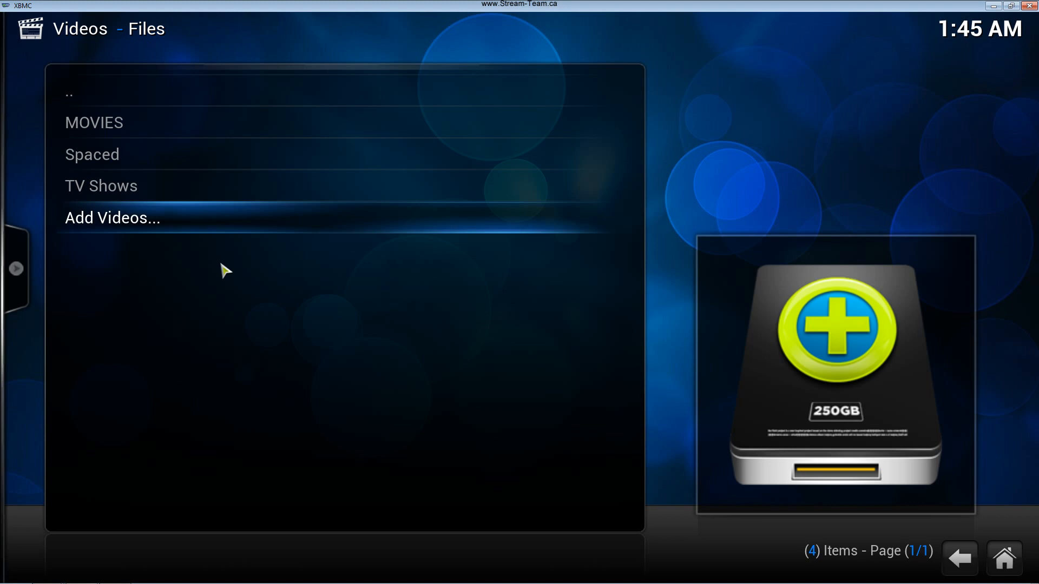
mouse_move(185, 268)
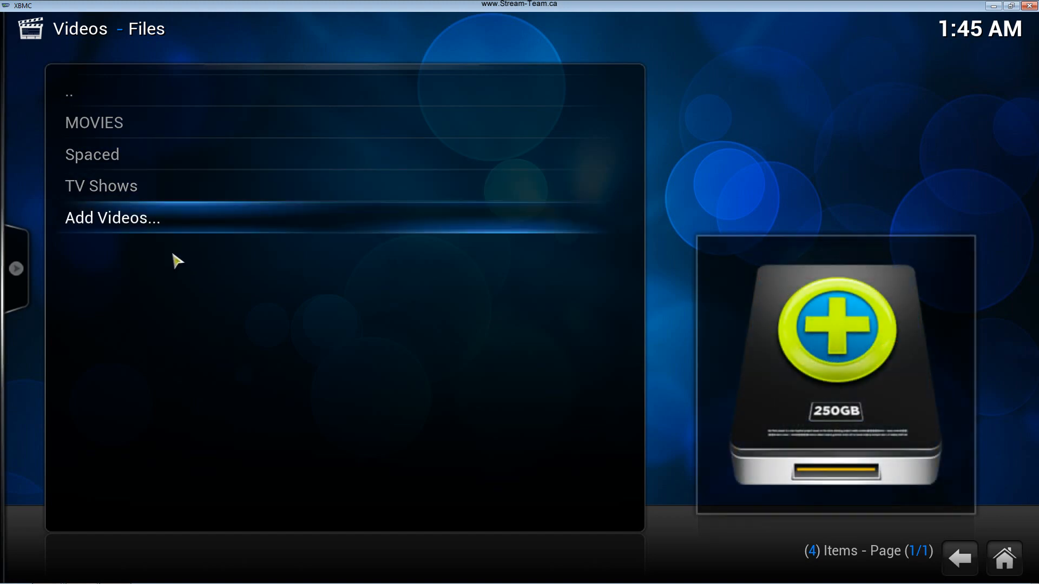
mouse_move(101, 186)
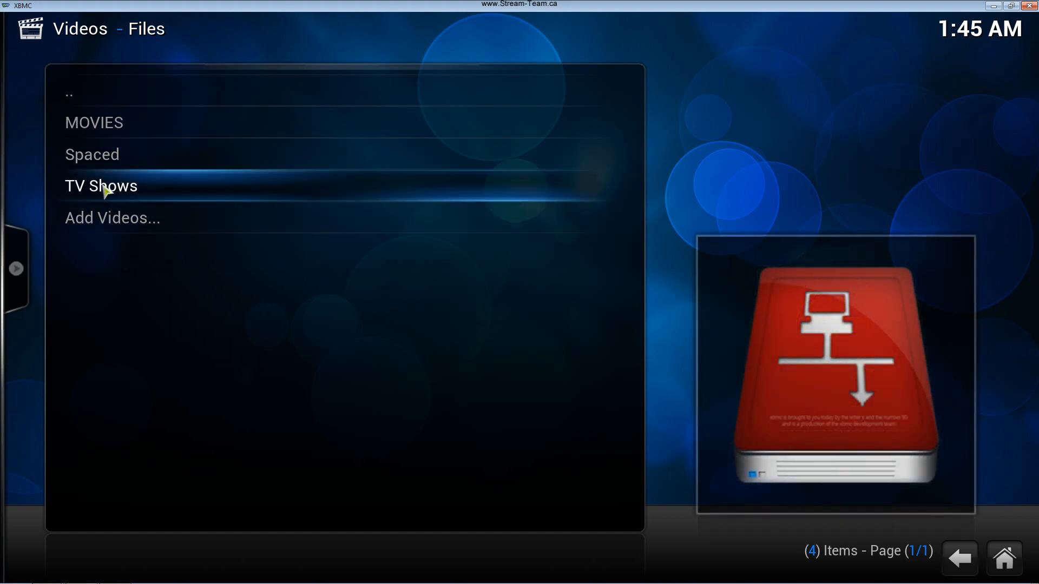
mouse_move(237, 256)
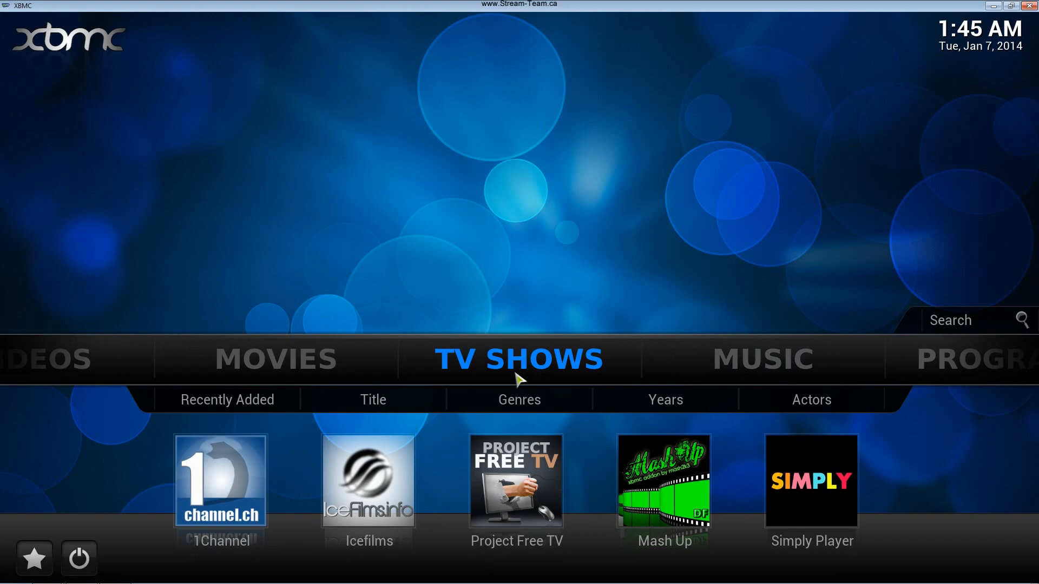
Step: Scroll the TV Shows library by title and open Homeland's seasons
left_click(373, 400)
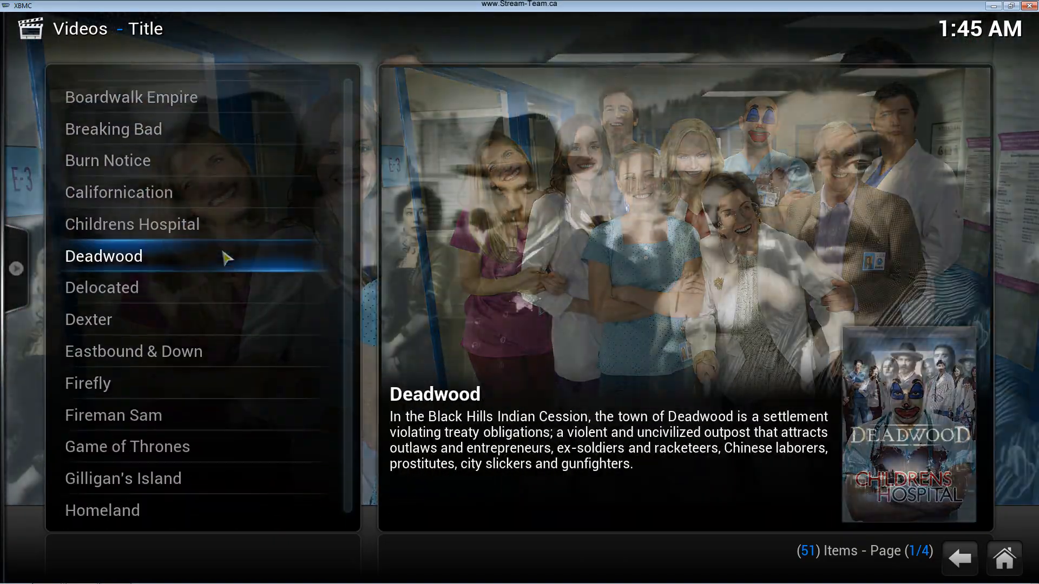
scroll("down", 3)
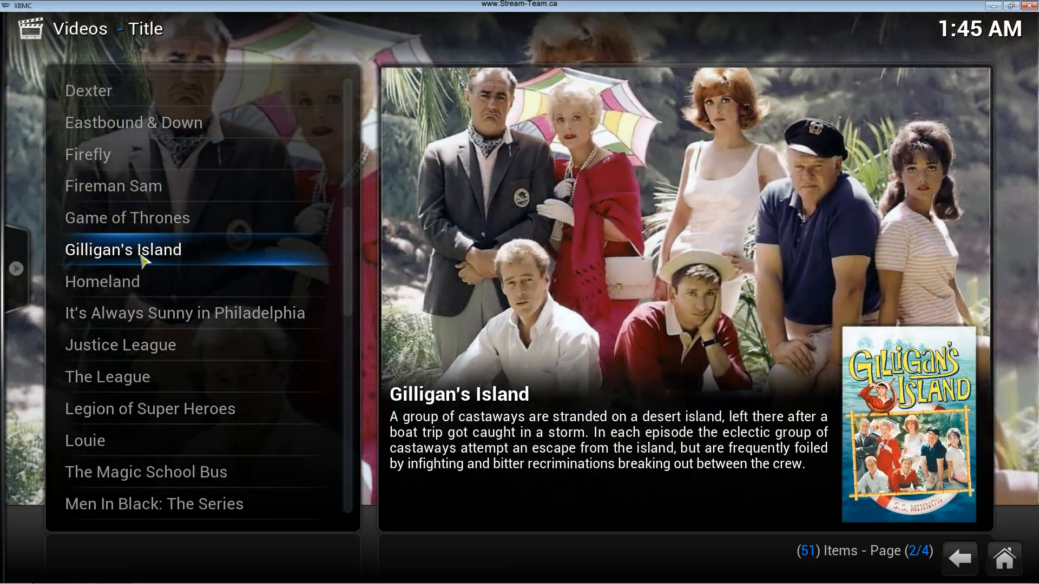
left_click(102, 281)
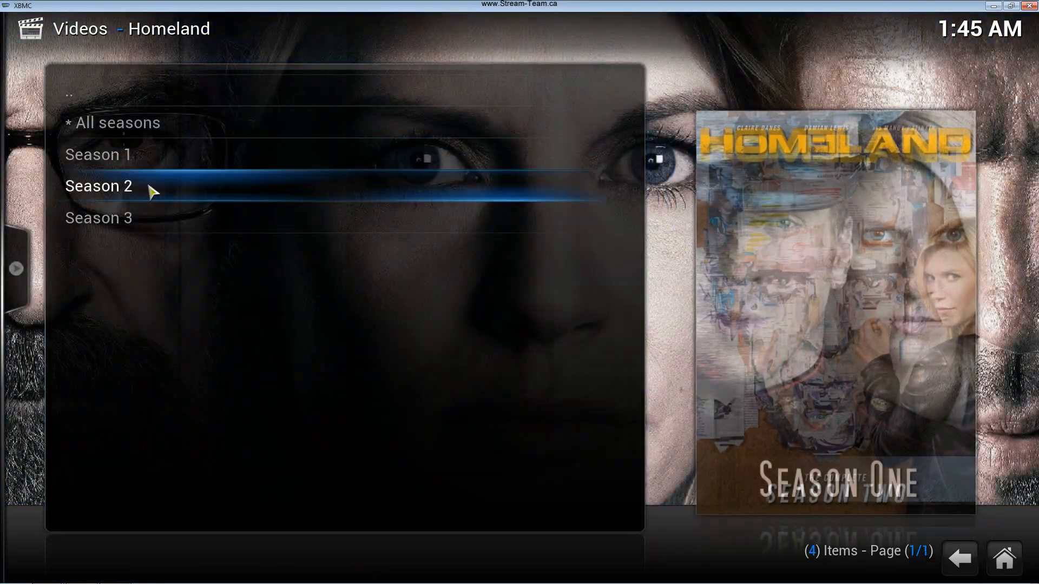
Step: Open Homeland Season 2 and switch the episode view to Thumbnail
left_click(98, 186)
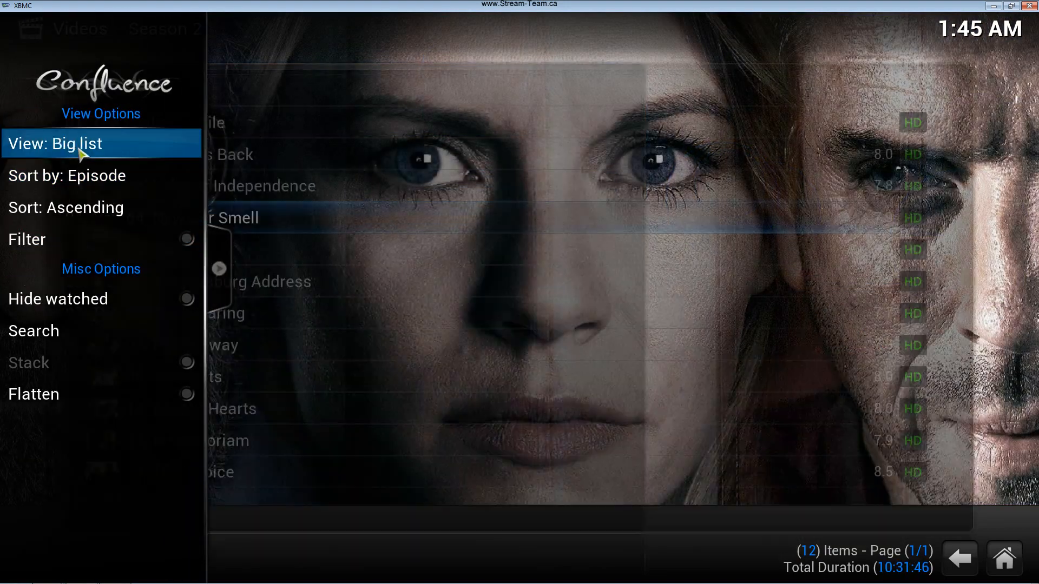
left_click(101, 144)
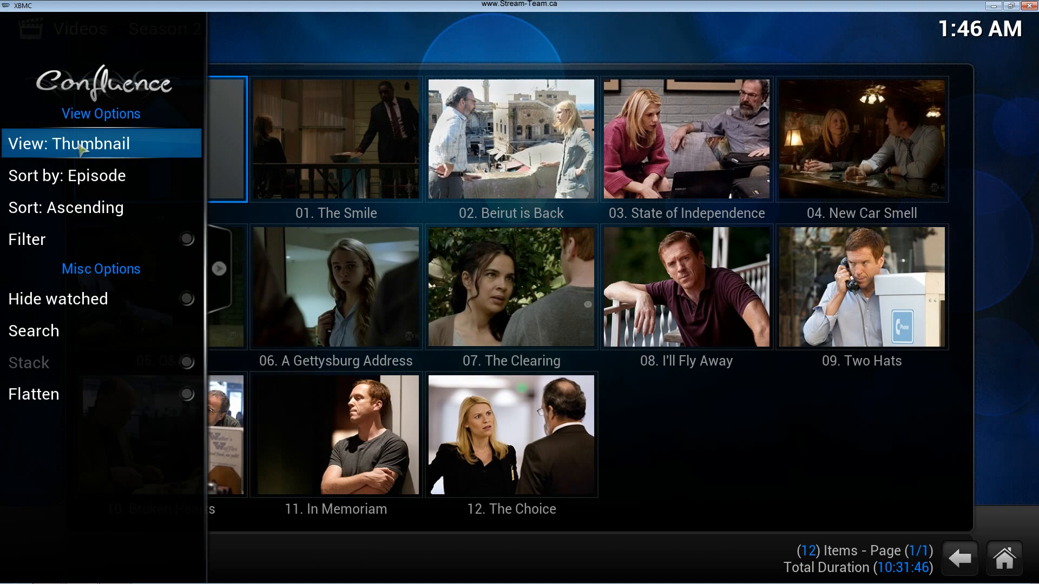
left_click(101, 144)
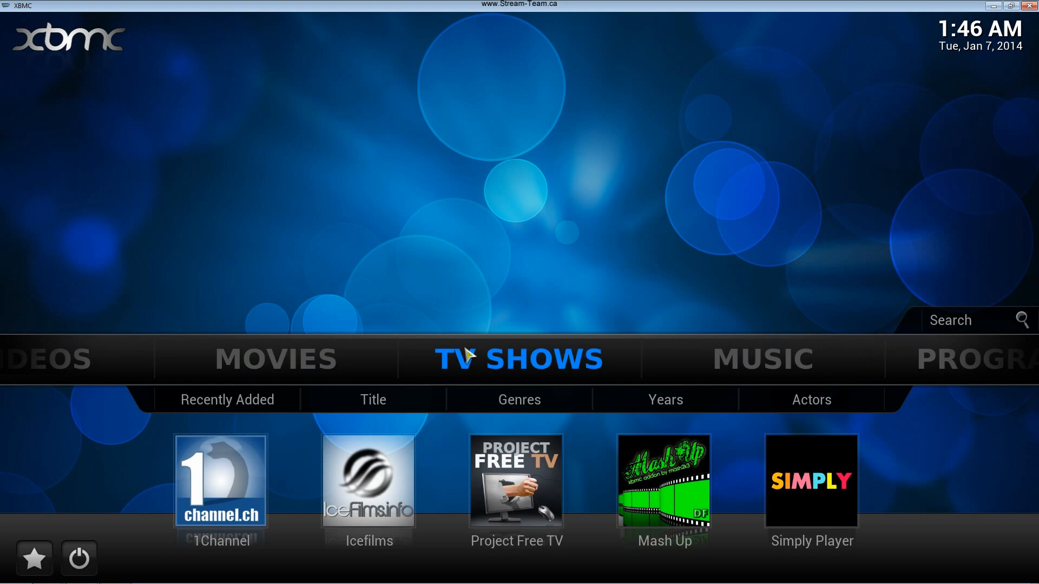
mouse_move(554, 328)
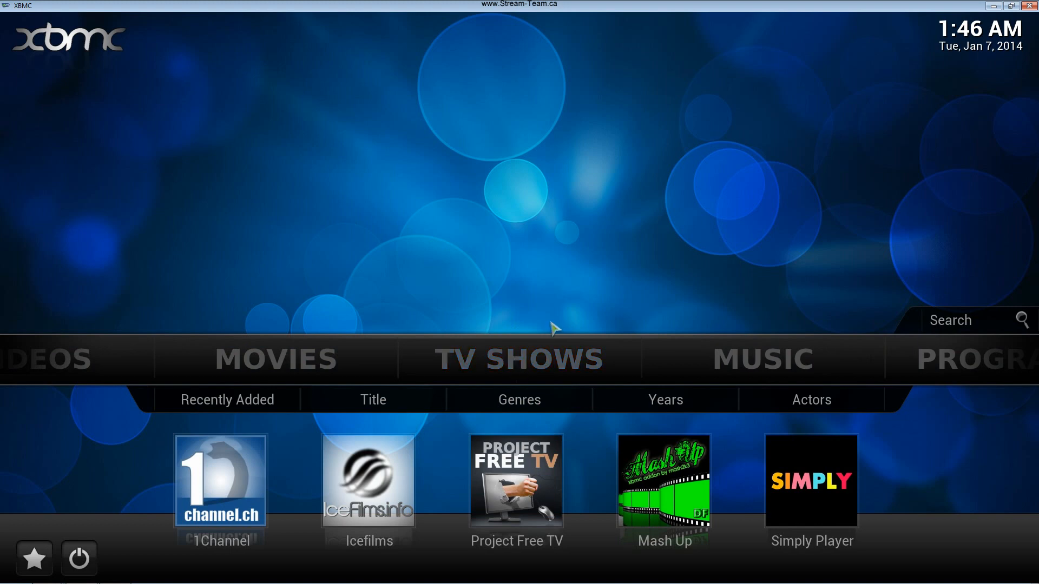